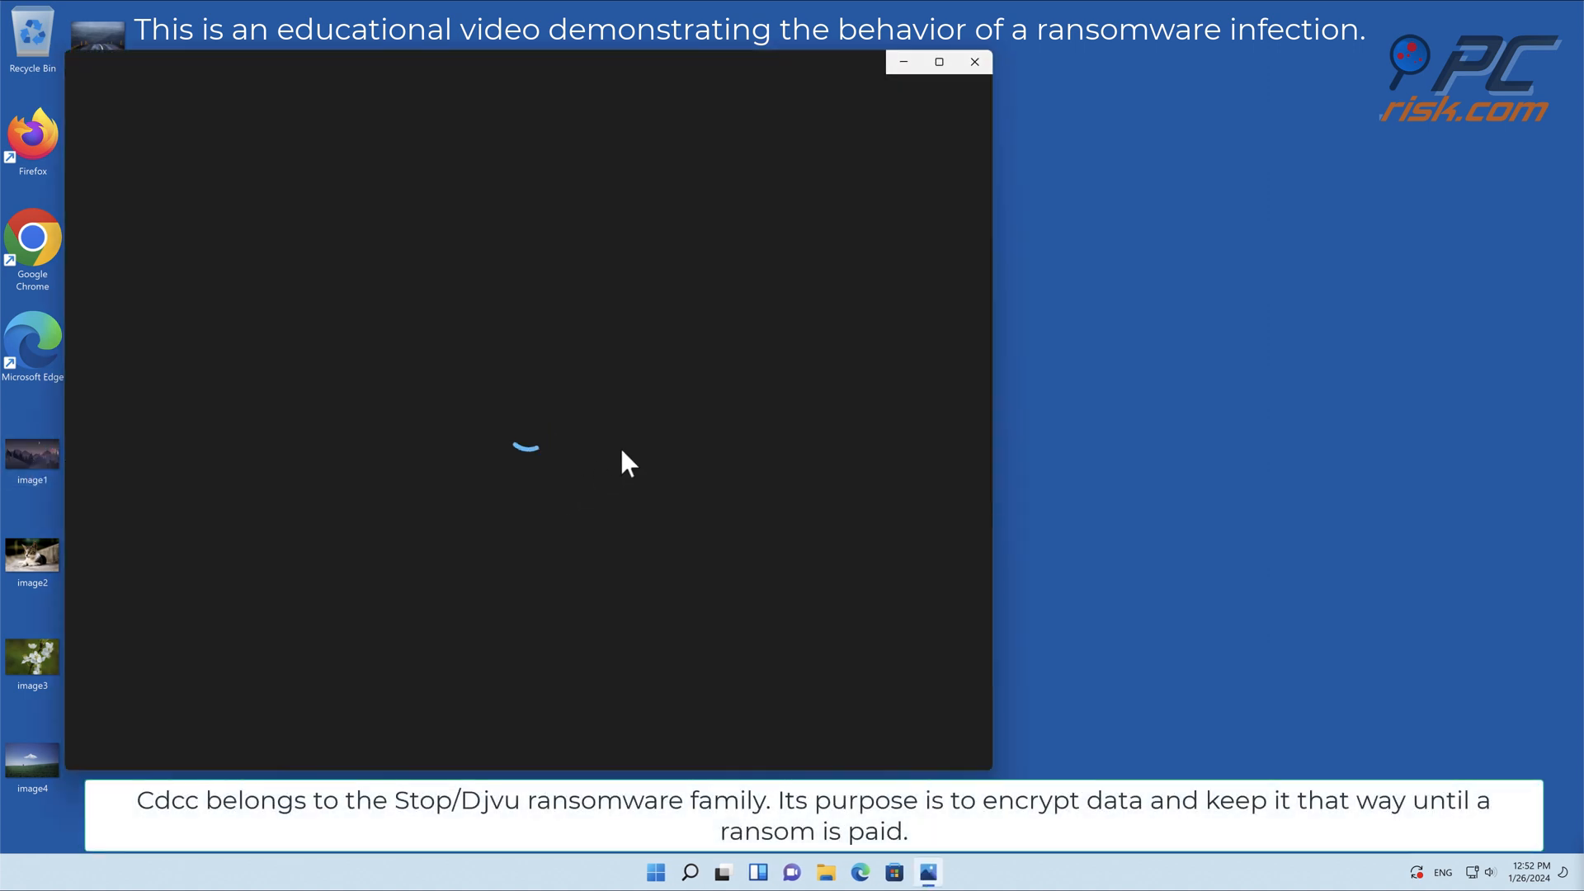
Step: Close the blank loading window to reveal the encrypted .cdcc files on the desktop
{"action": "left_click", "coordinate": [972, 62]}
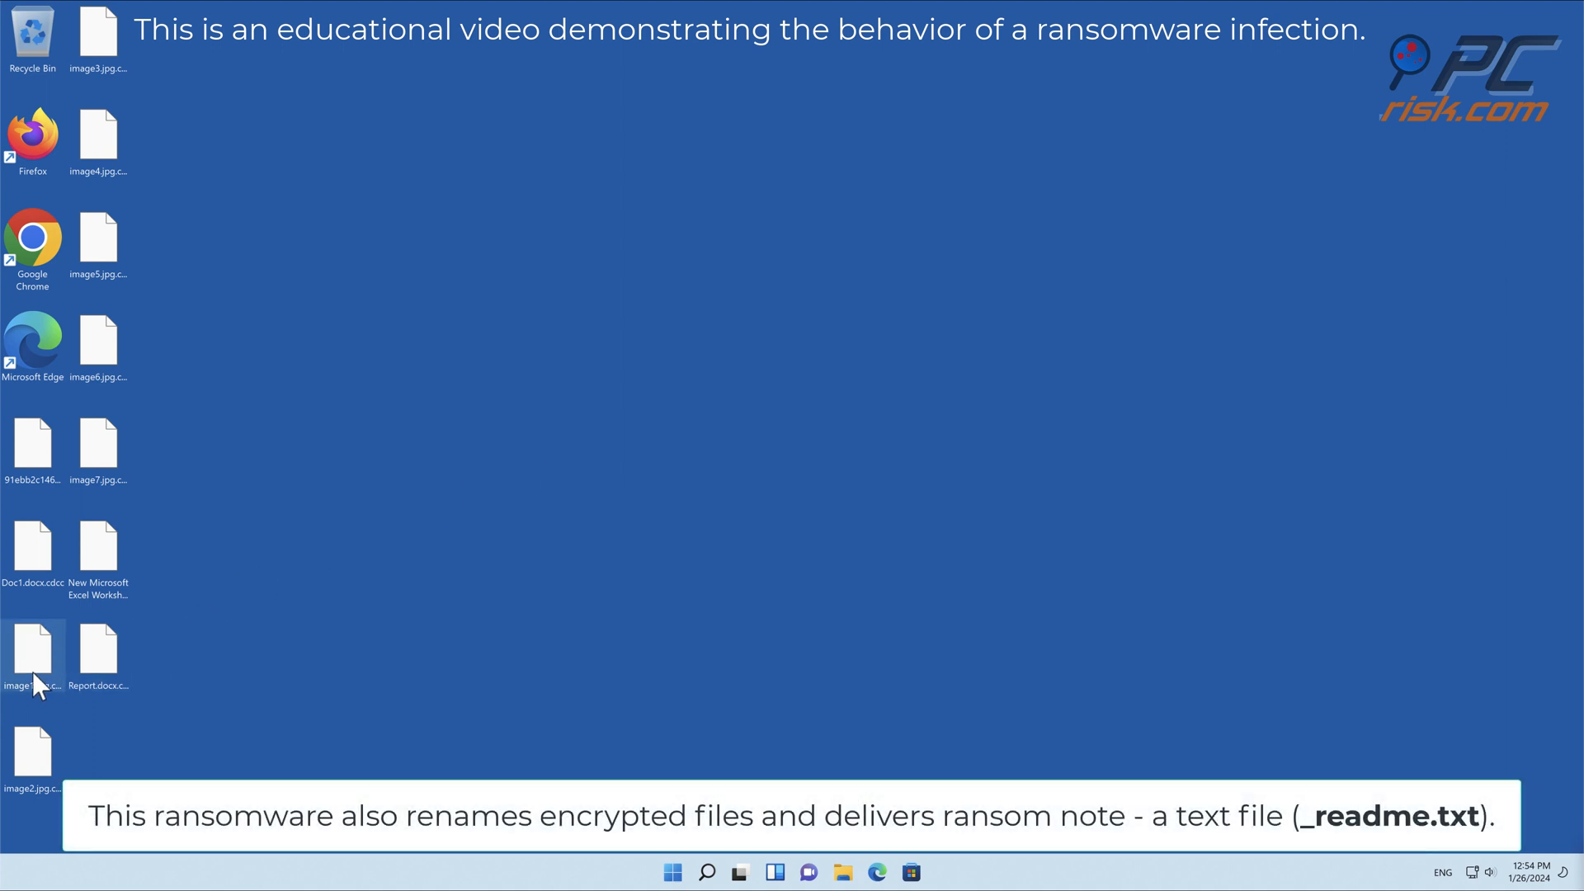
Step: Try opening encrypted image1, then view the _readme.txt ransom note demanding $1999 in Notepad
{"action": "double_click", "coordinate": [32, 651]}
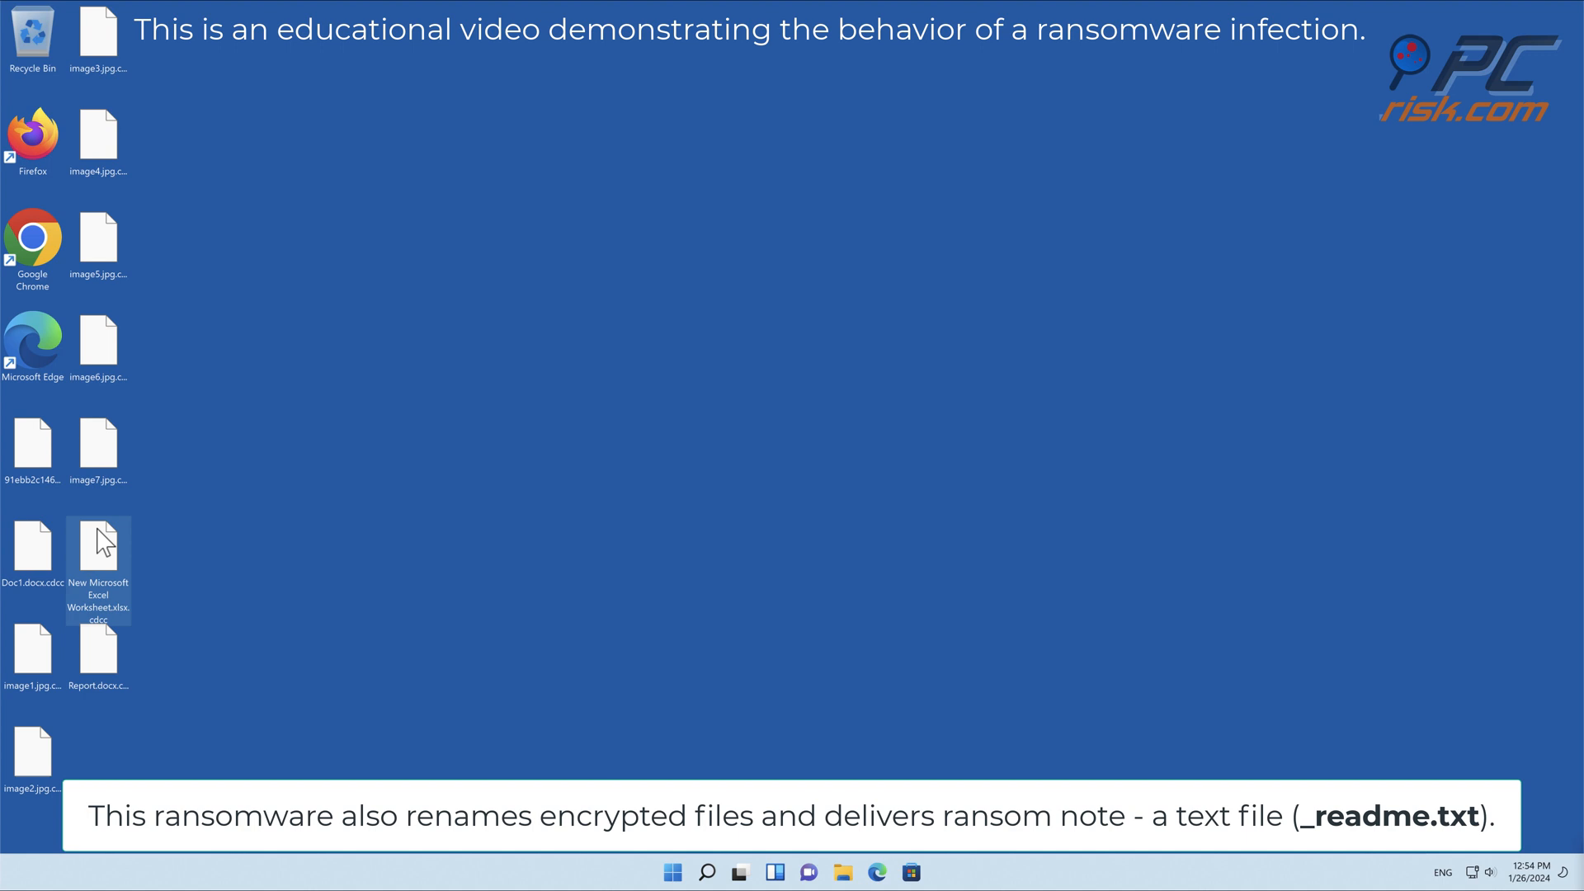
{"action": "mouse_move", "coordinate": [660, 527]}
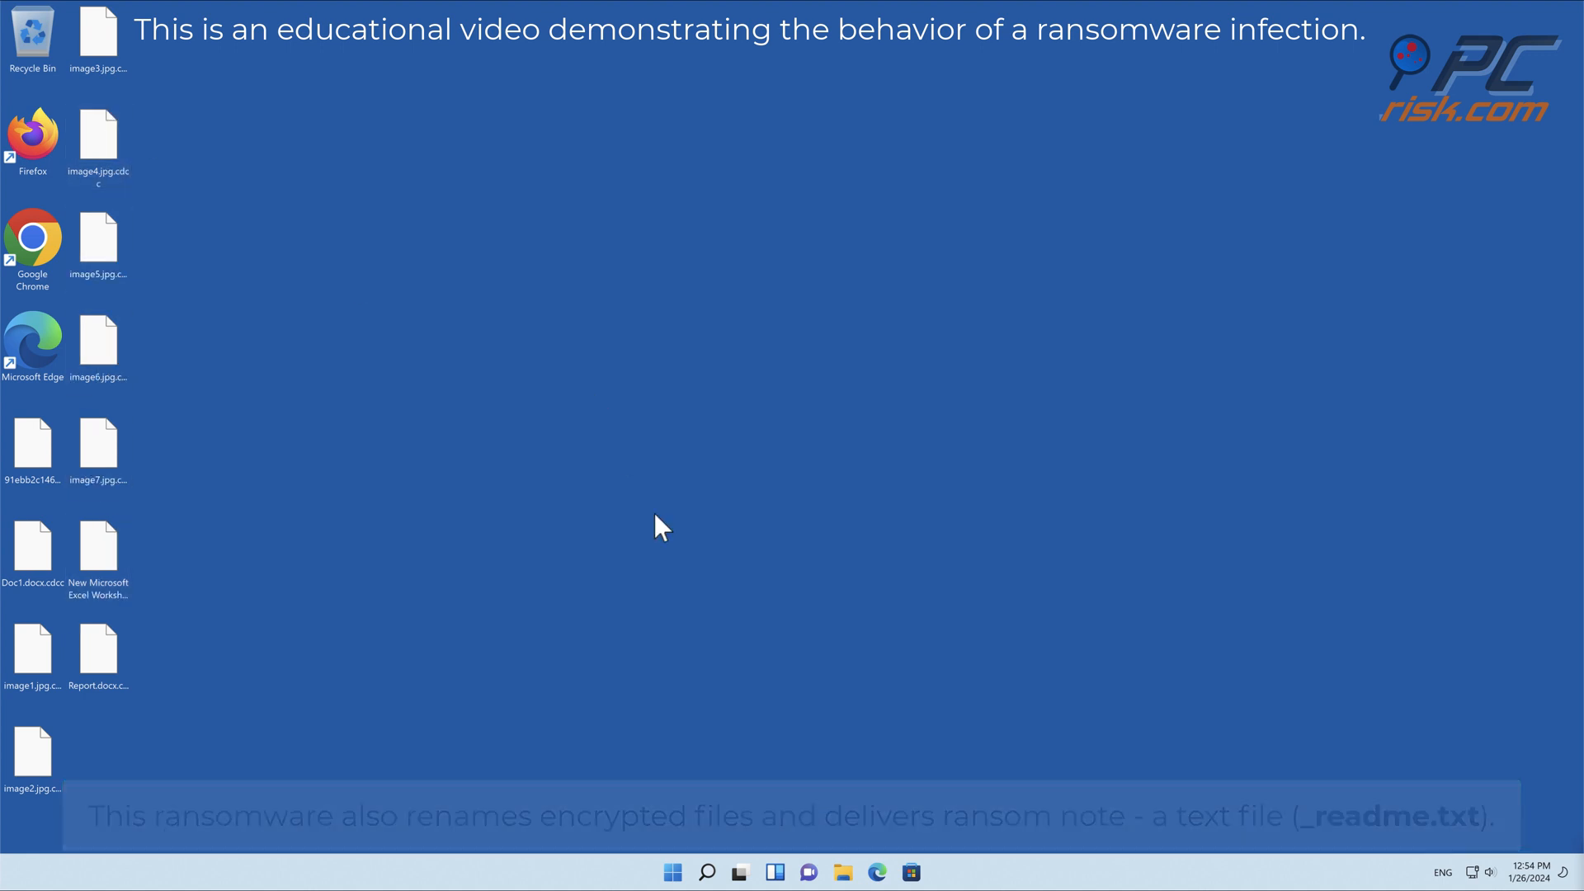
{"action": "left_click", "coordinate": [840, 872]}
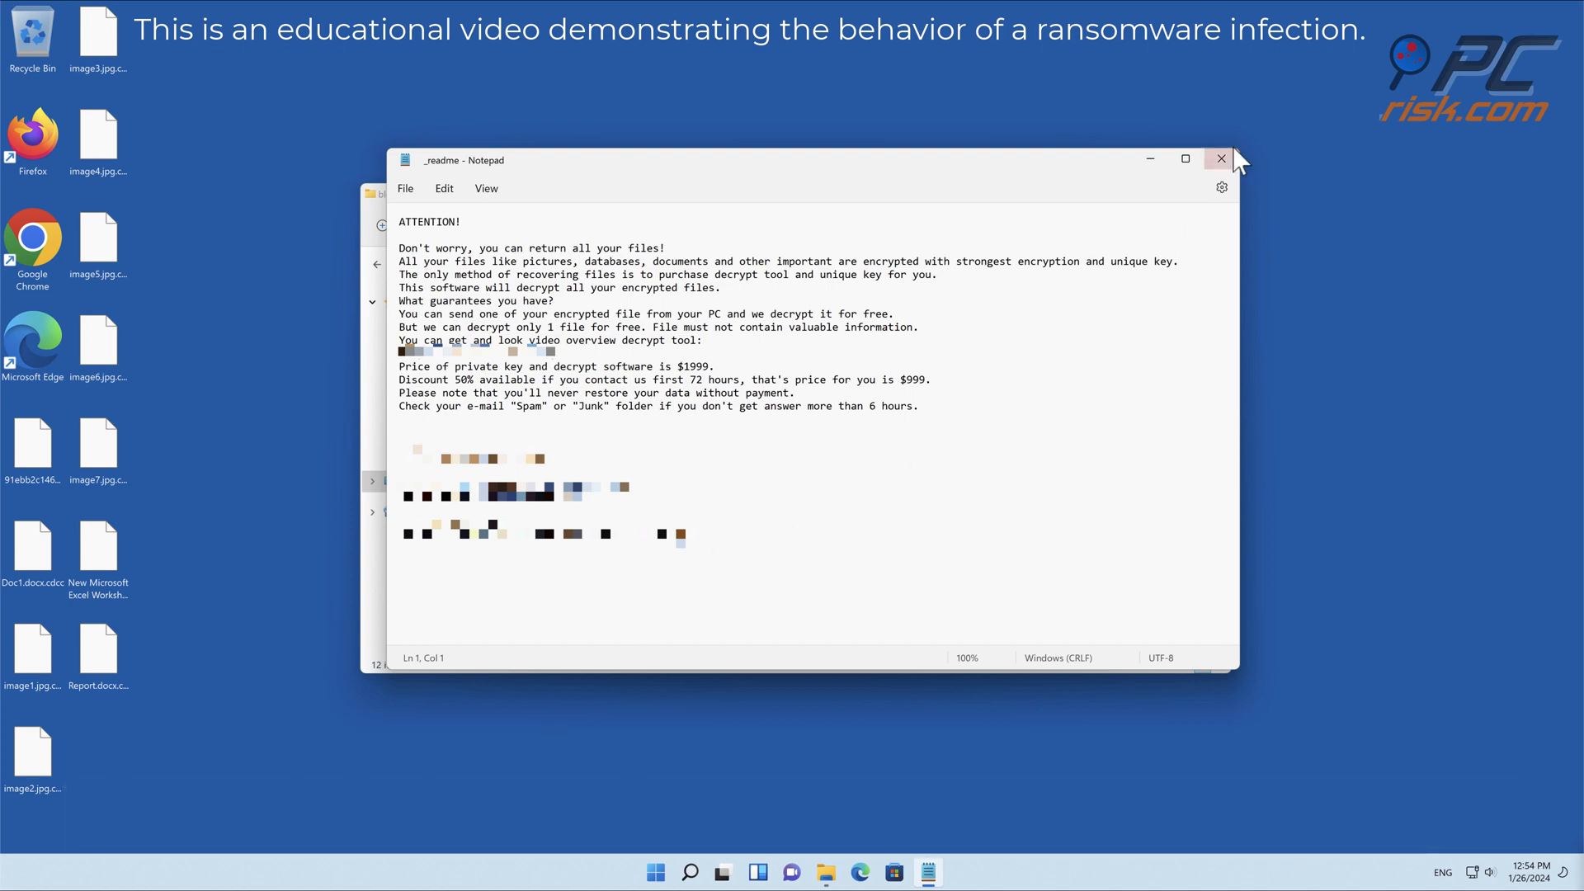
{"action": "left_click", "coordinate": [1220, 159]}
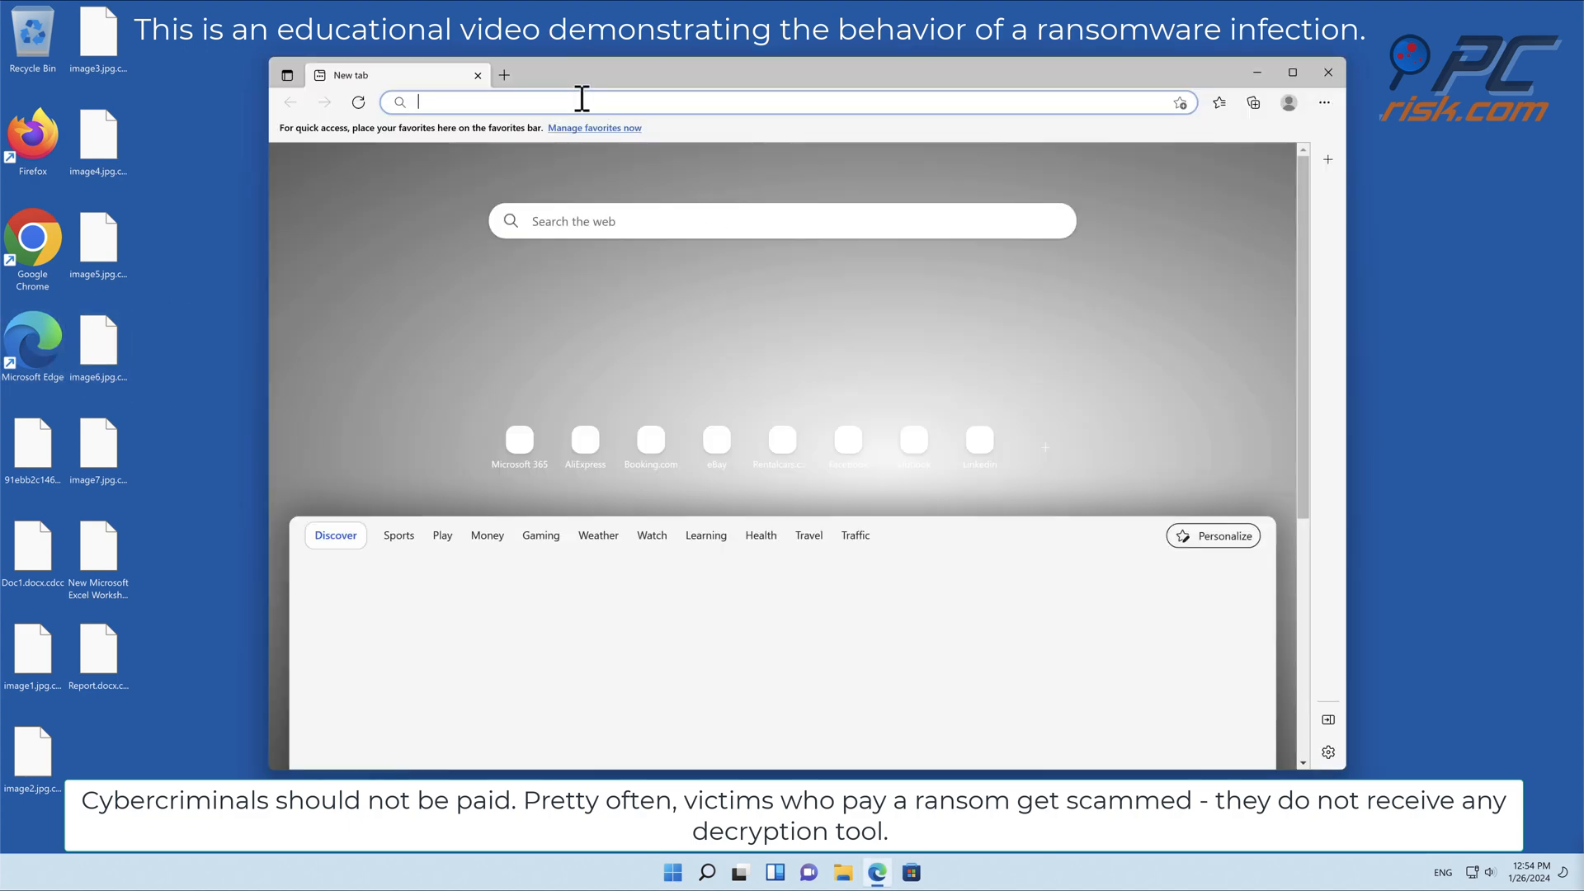
{"action": "type", "text": "www.c"}
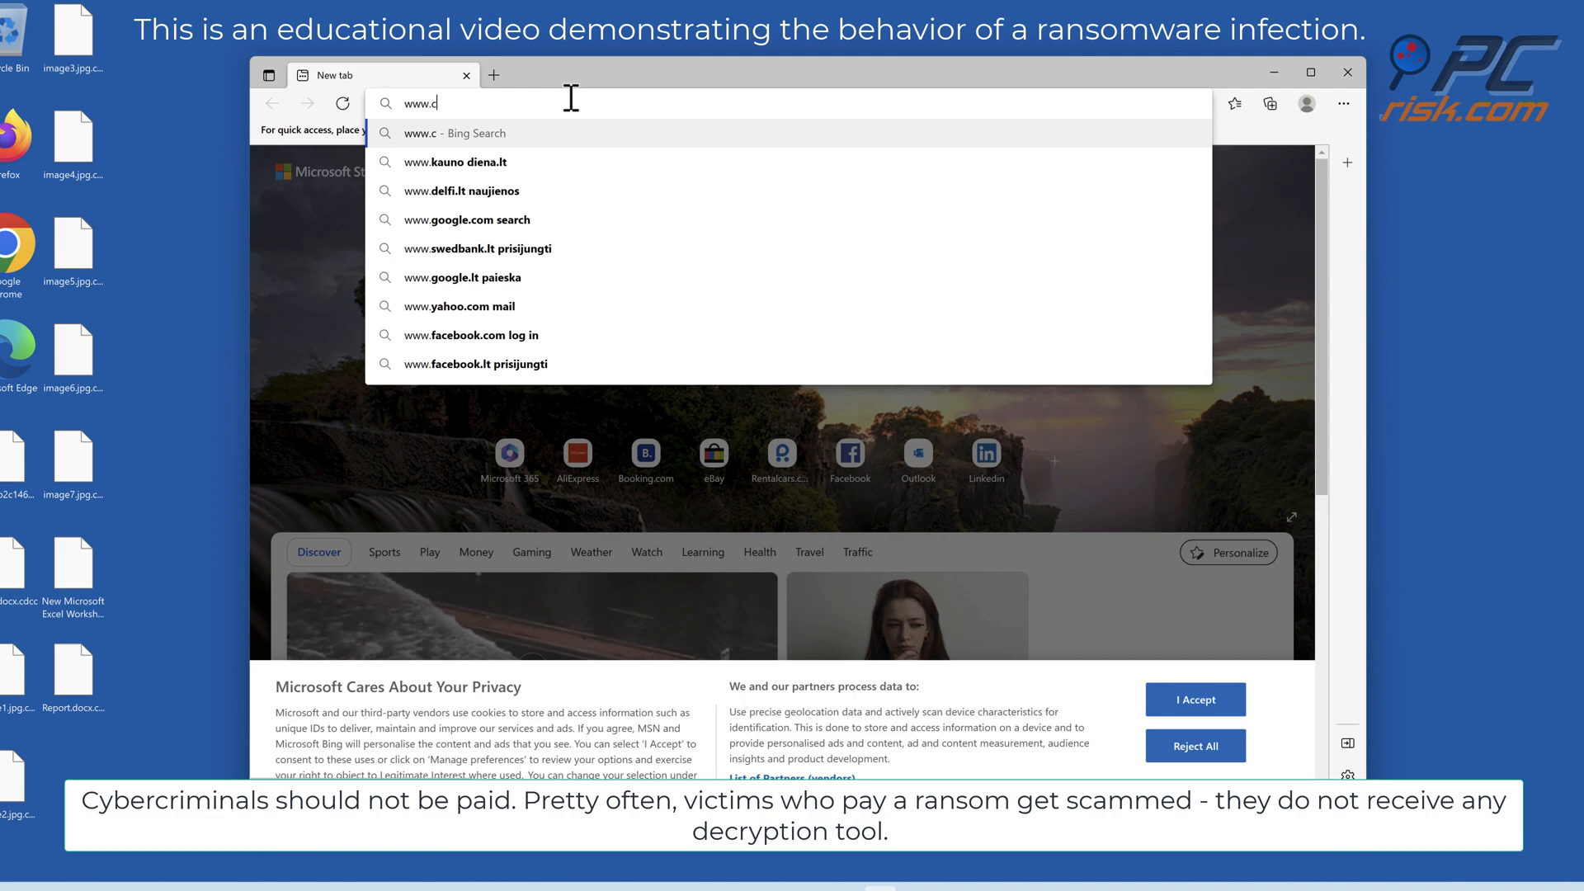
{"action": "type", "text": "ombocleaner.com"}
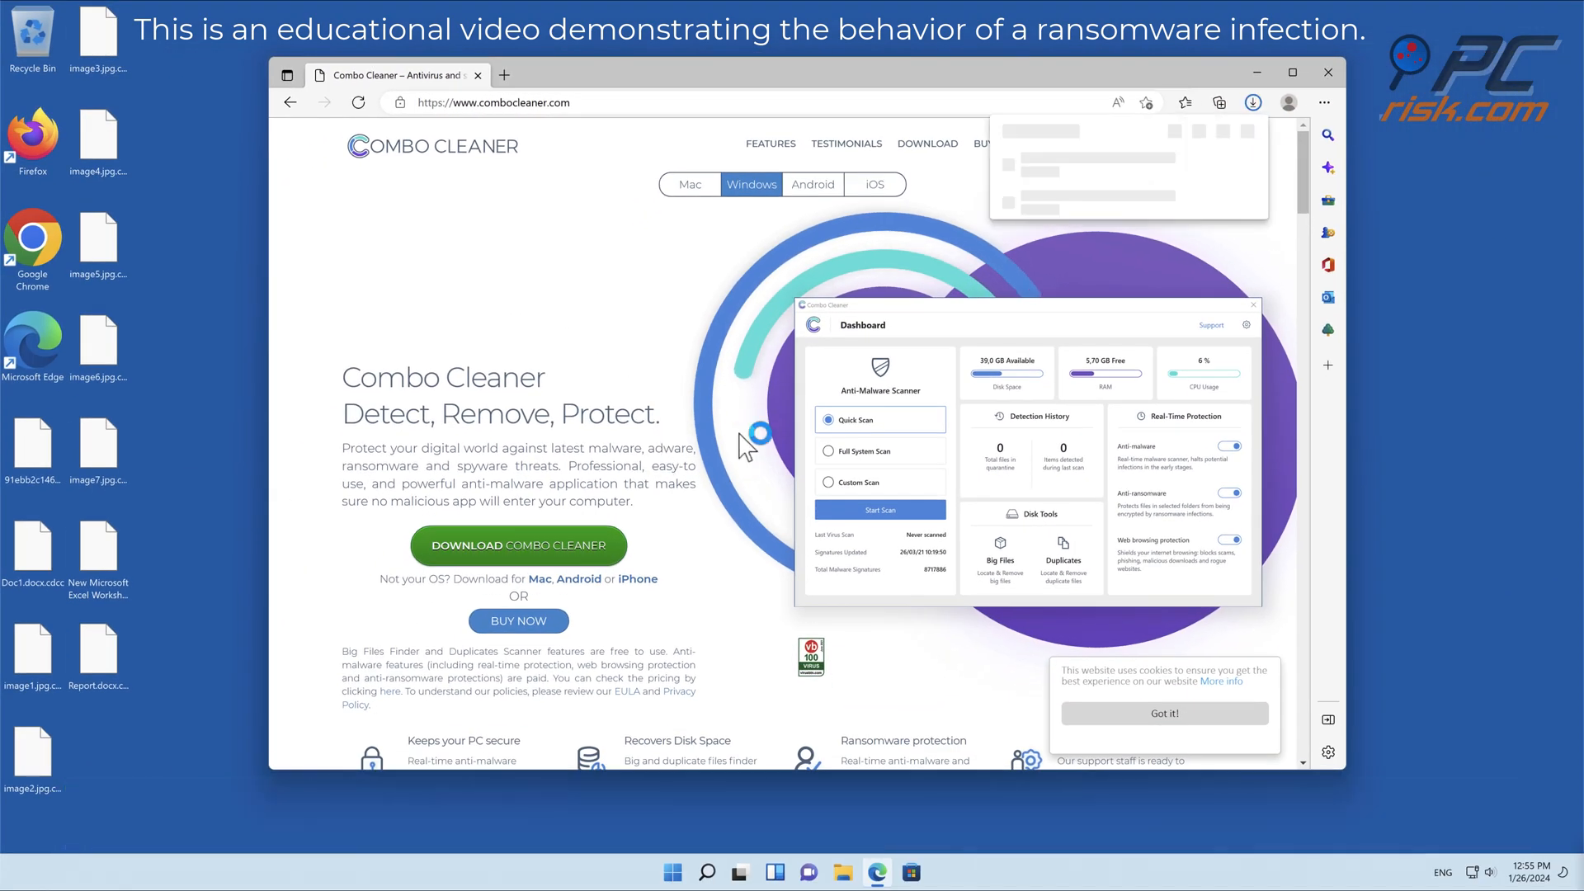
{"action": "left_click", "coordinate": [1252, 102]}
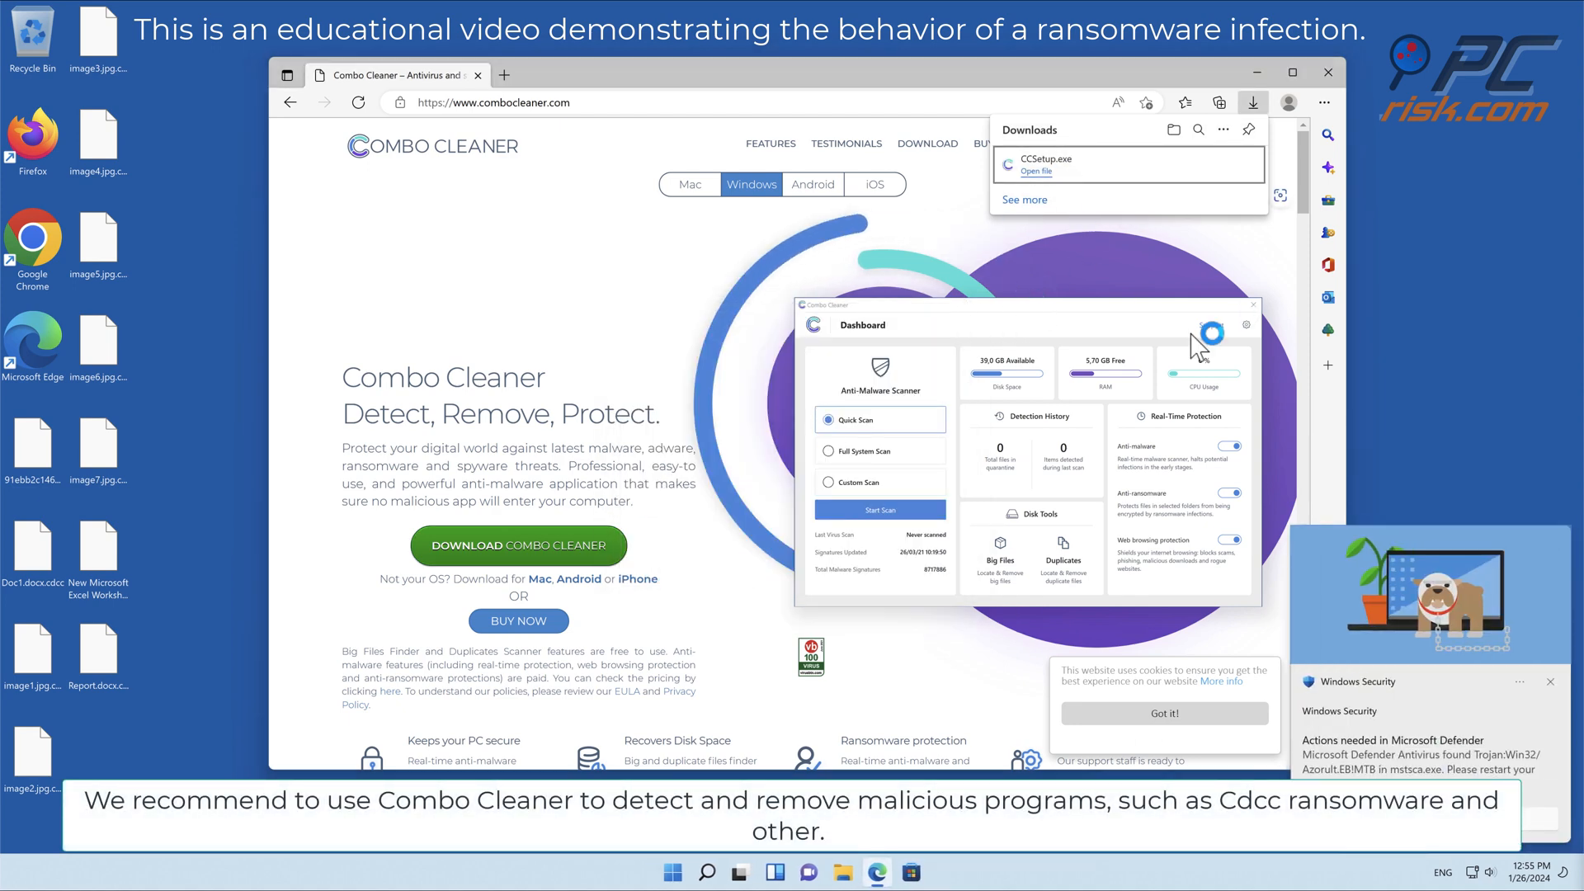
Step: Run CCSetup.exe, install to the default folder, and launch the initial scan
{"action": "left_click", "coordinate": [1035, 170]}
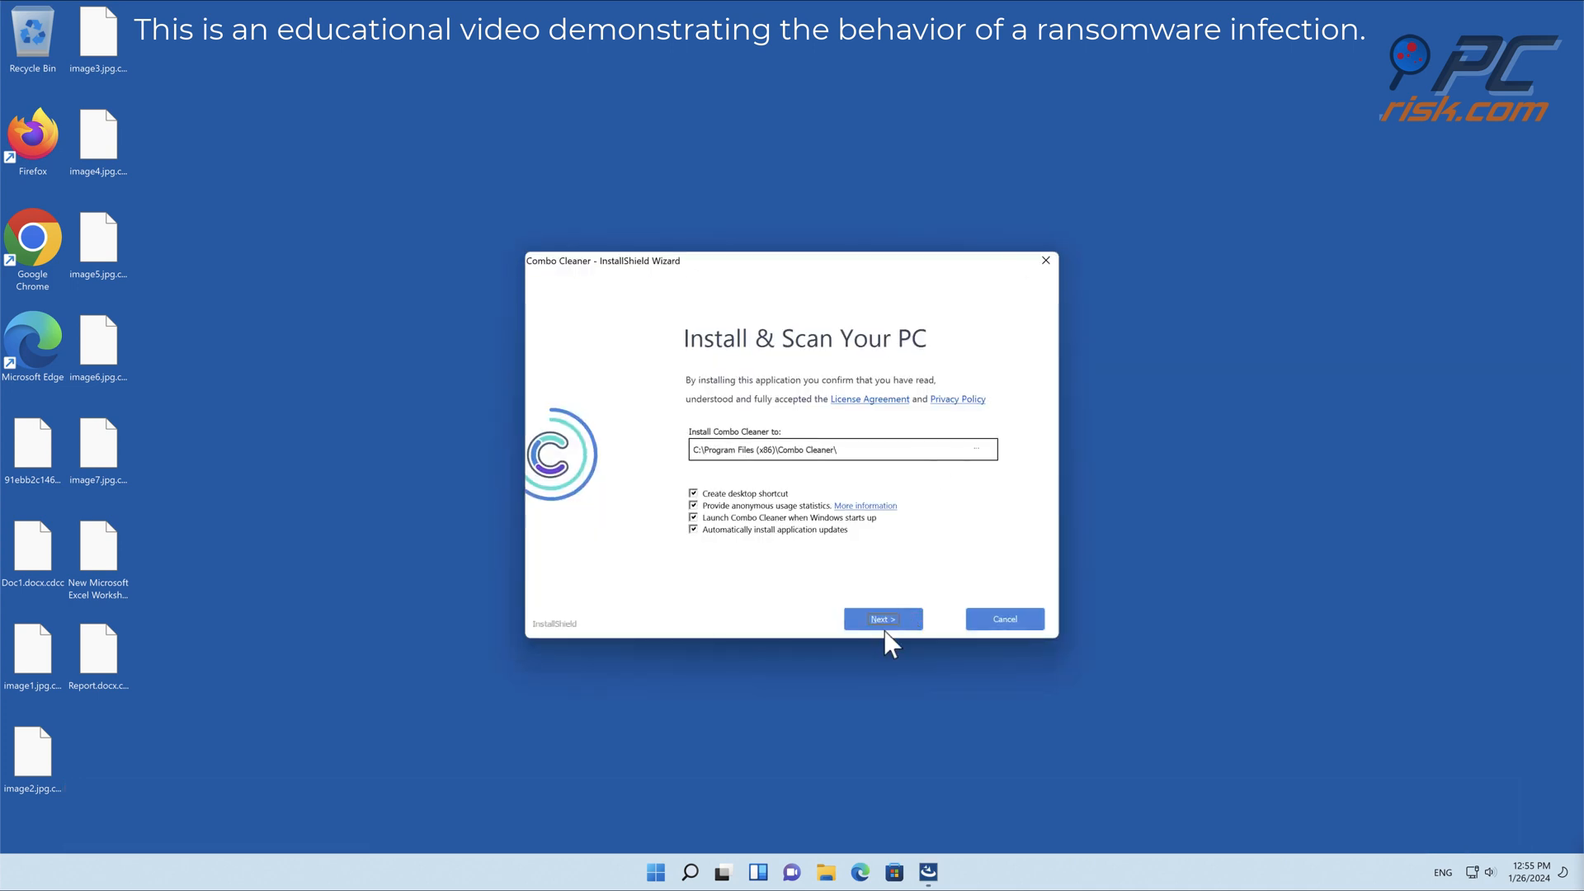
{"action": "left_click", "coordinate": [881, 618]}
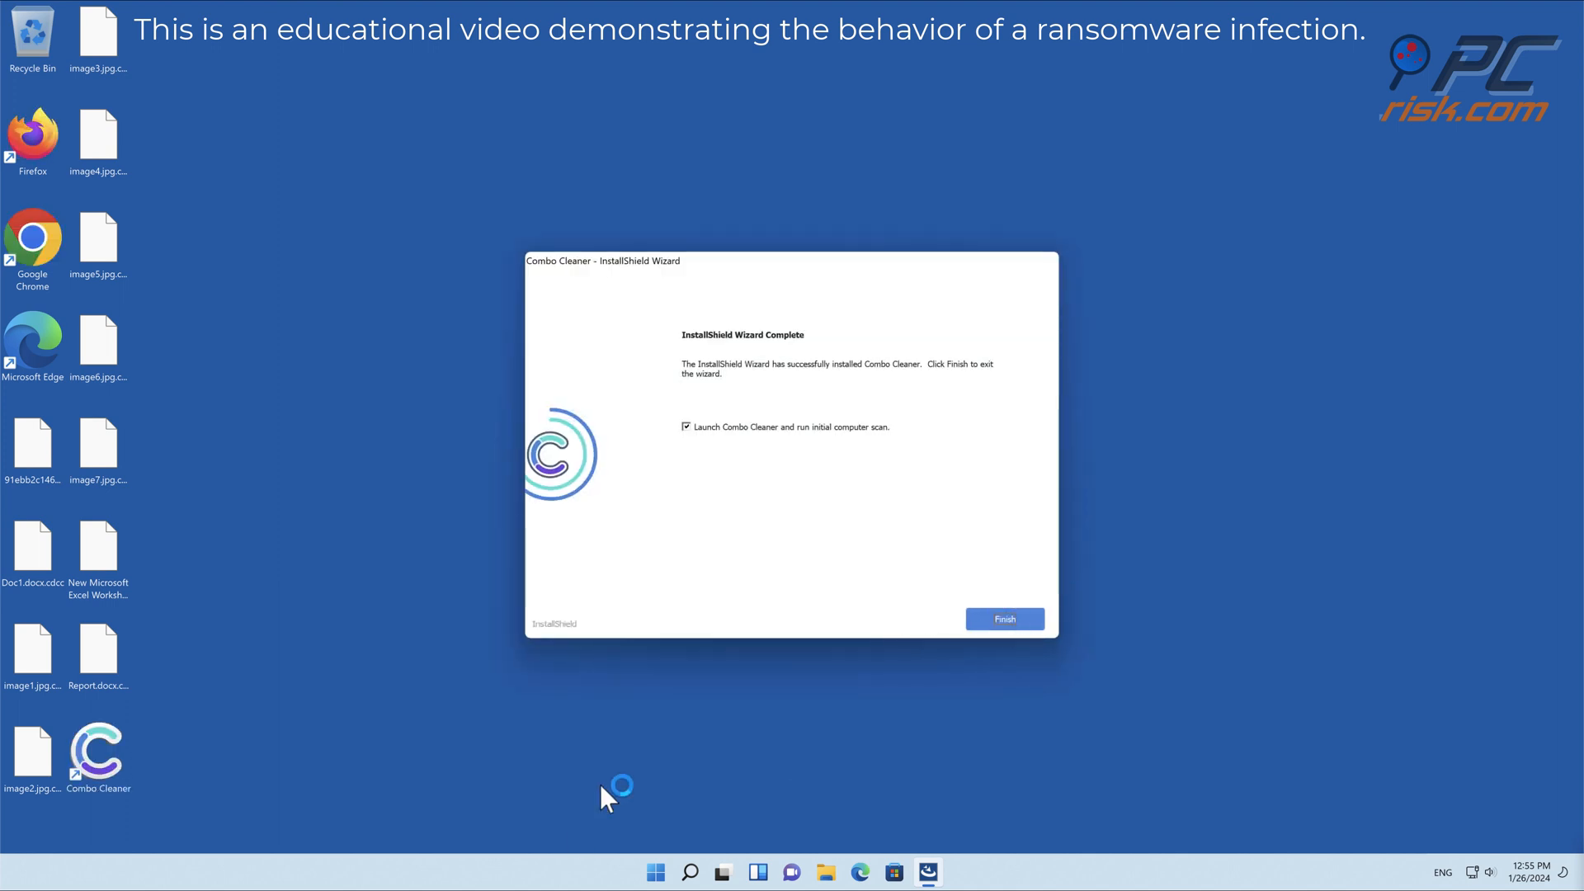
{"action": "left_click", "coordinate": [1002, 617]}
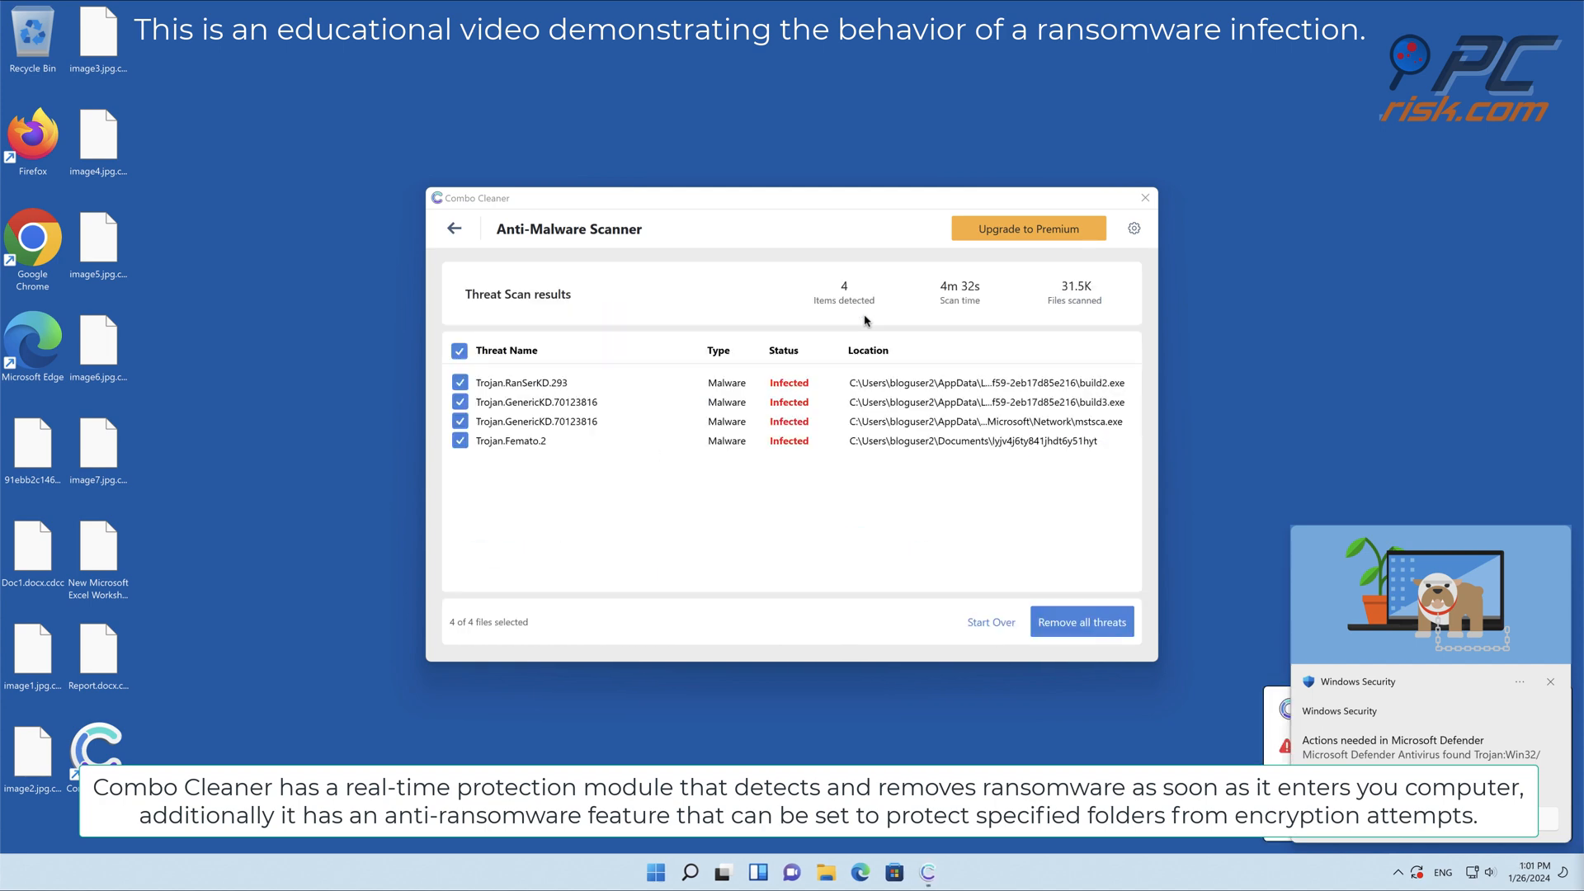
Step: Quarantine the four detected threats, protect the Desktop folder from ransomware, and close Combo Cleaner
{"action": "left_click", "coordinate": [1027, 228]}
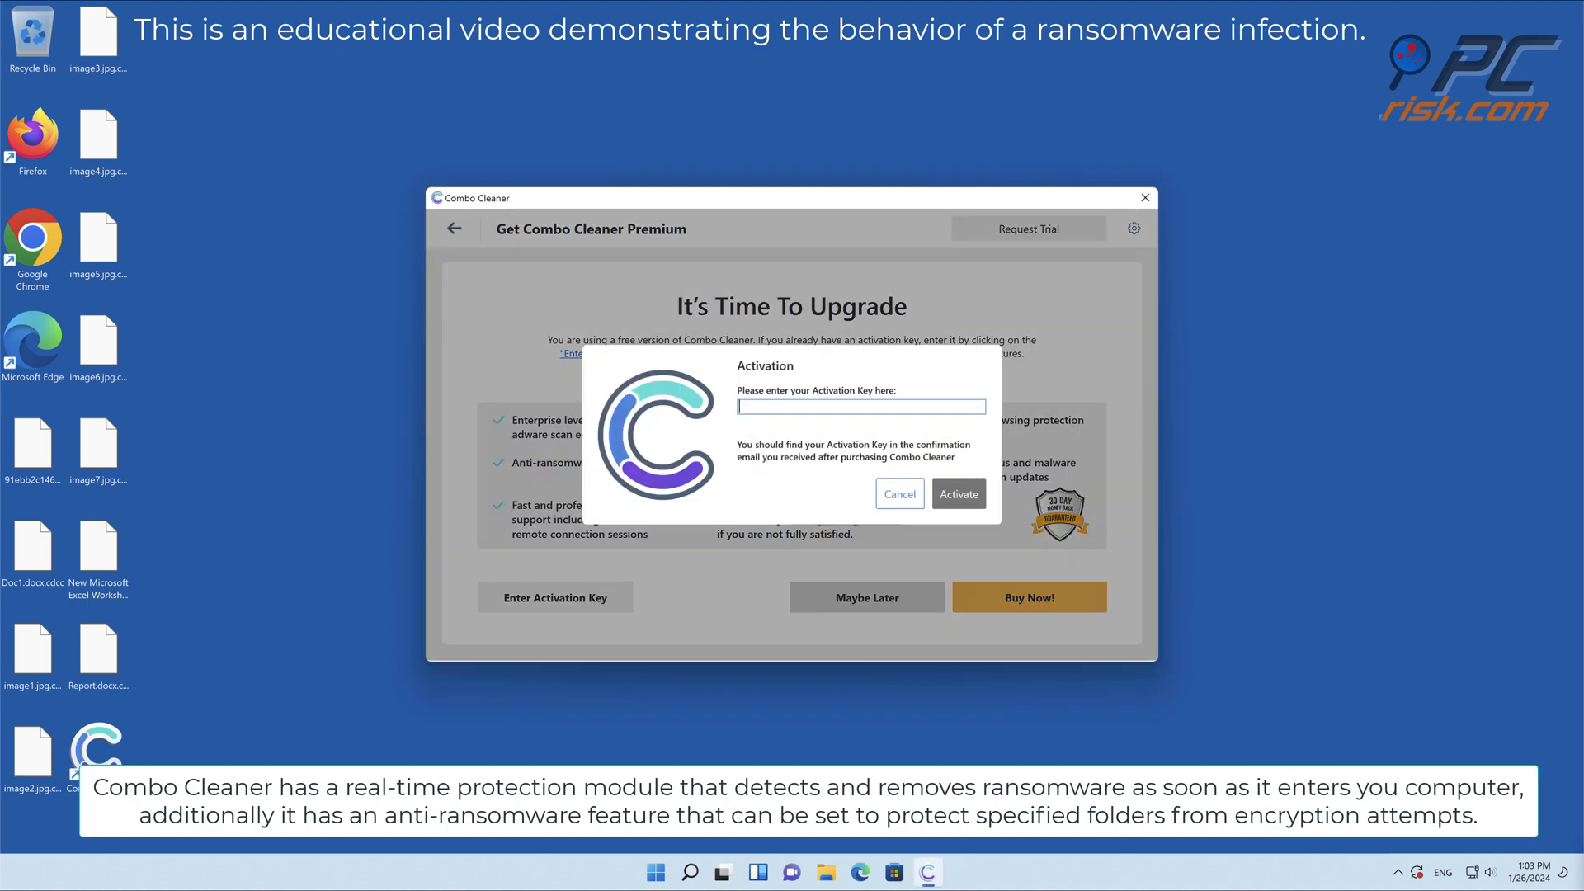
{"action": "left_click", "coordinate": [957, 494]}
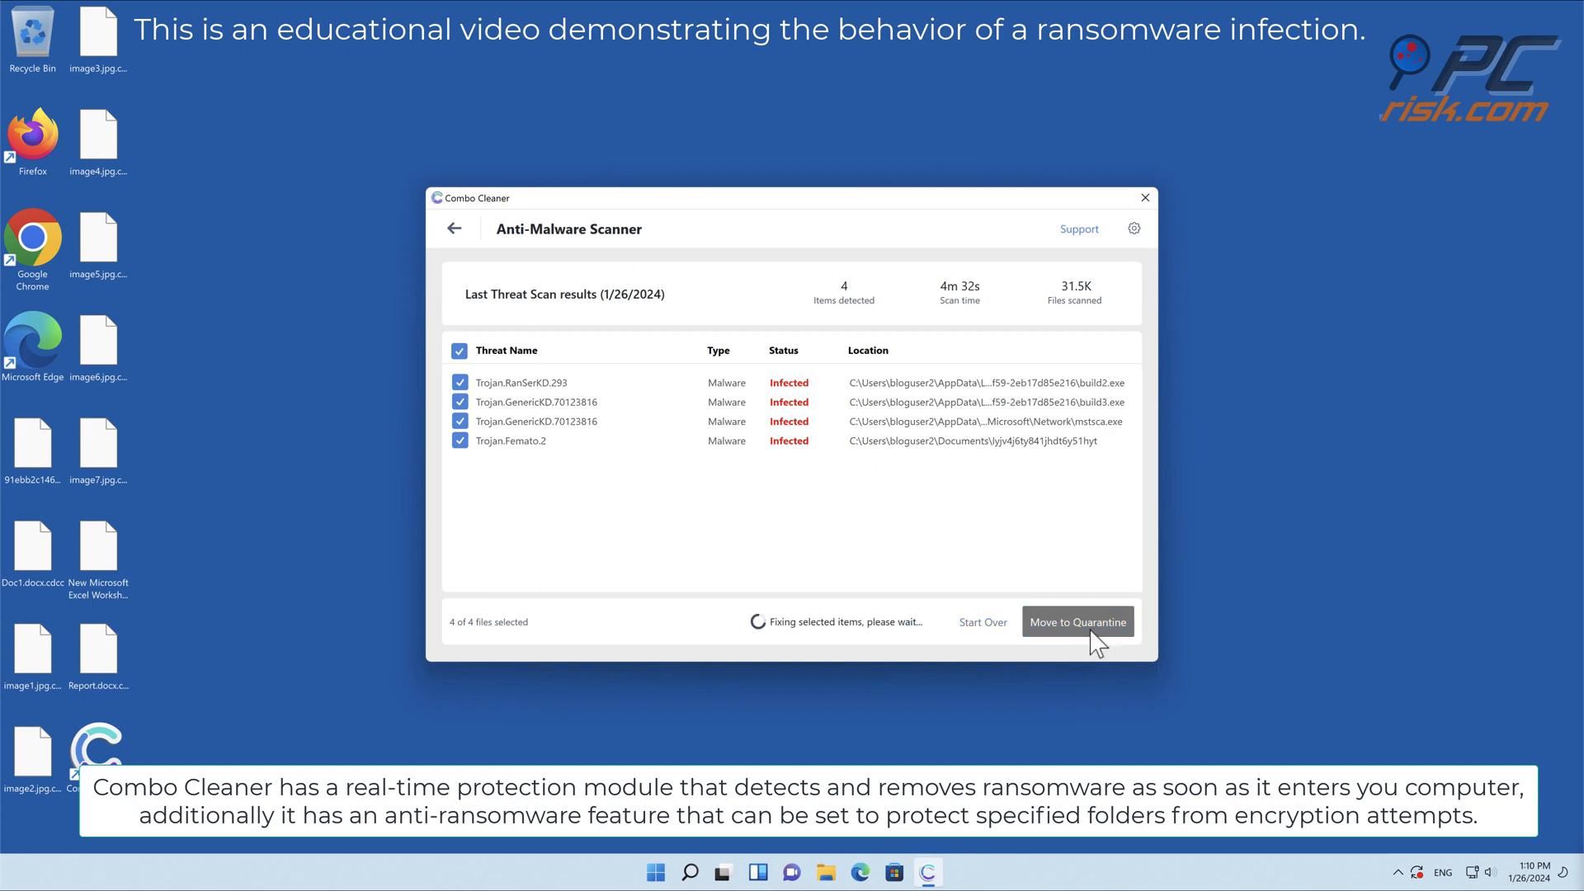
{"action": "mouse_move", "coordinate": [1040, 577]}
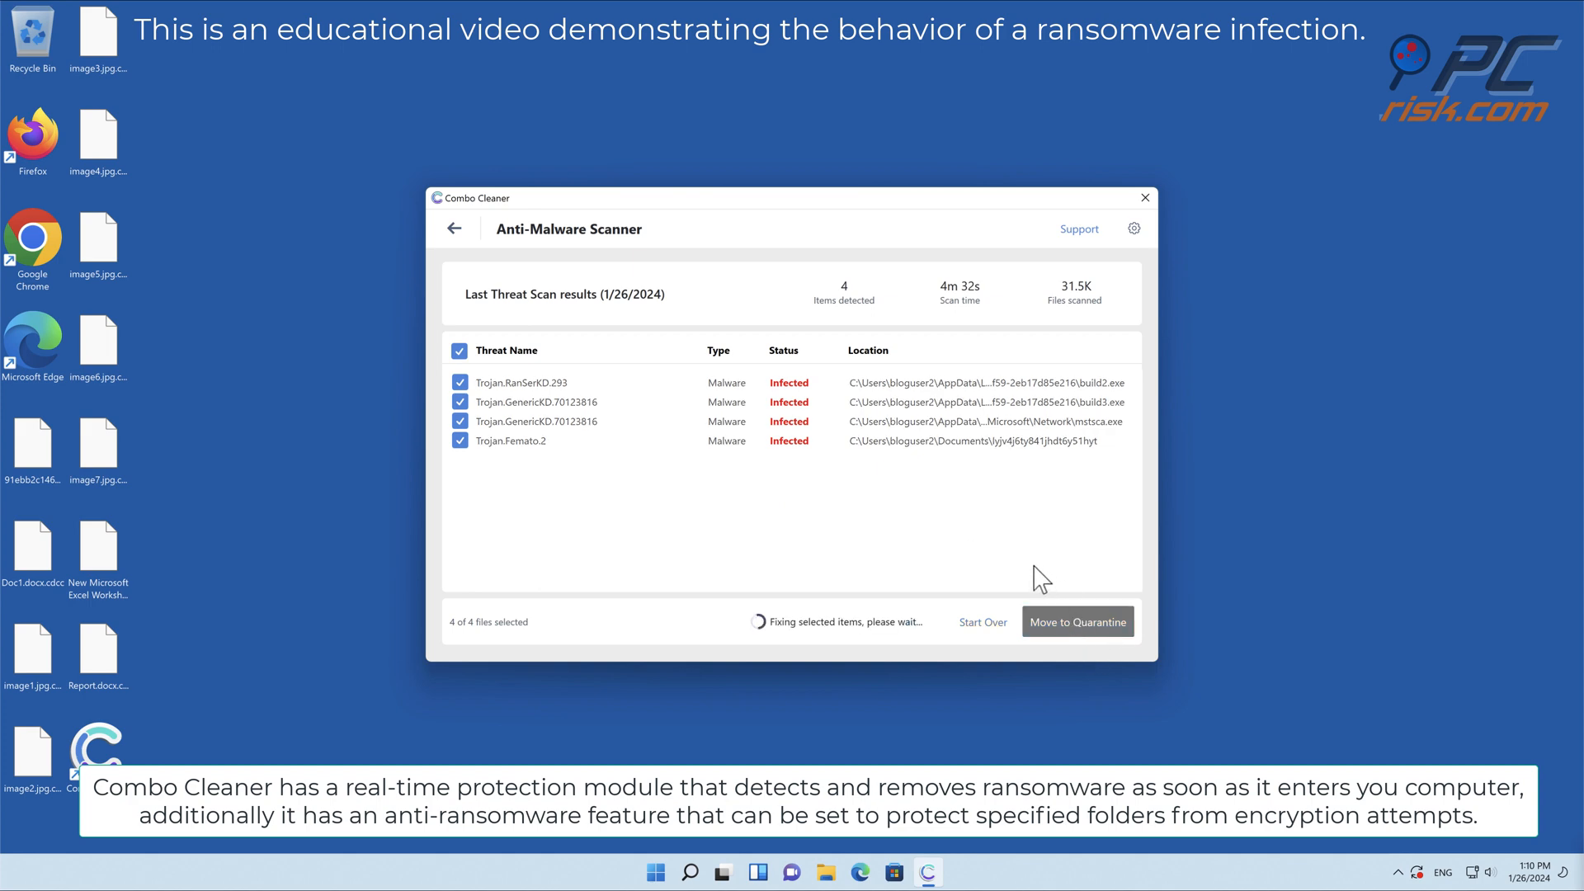
{"action": "left_click", "coordinate": [454, 228]}
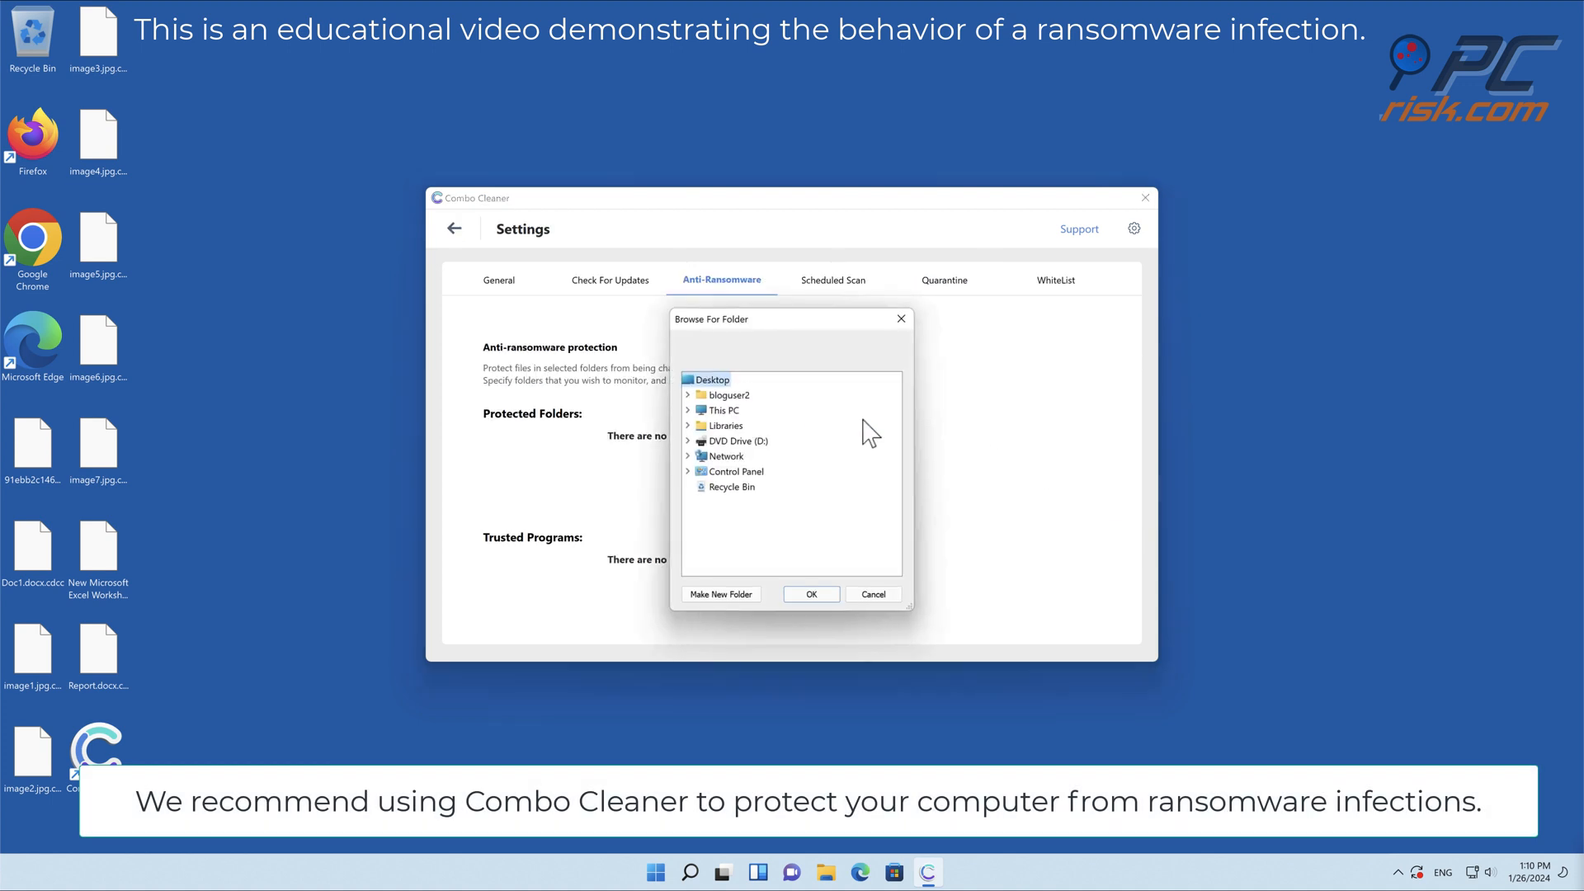
{"action": "left_click", "coordinate": [810, 594]}
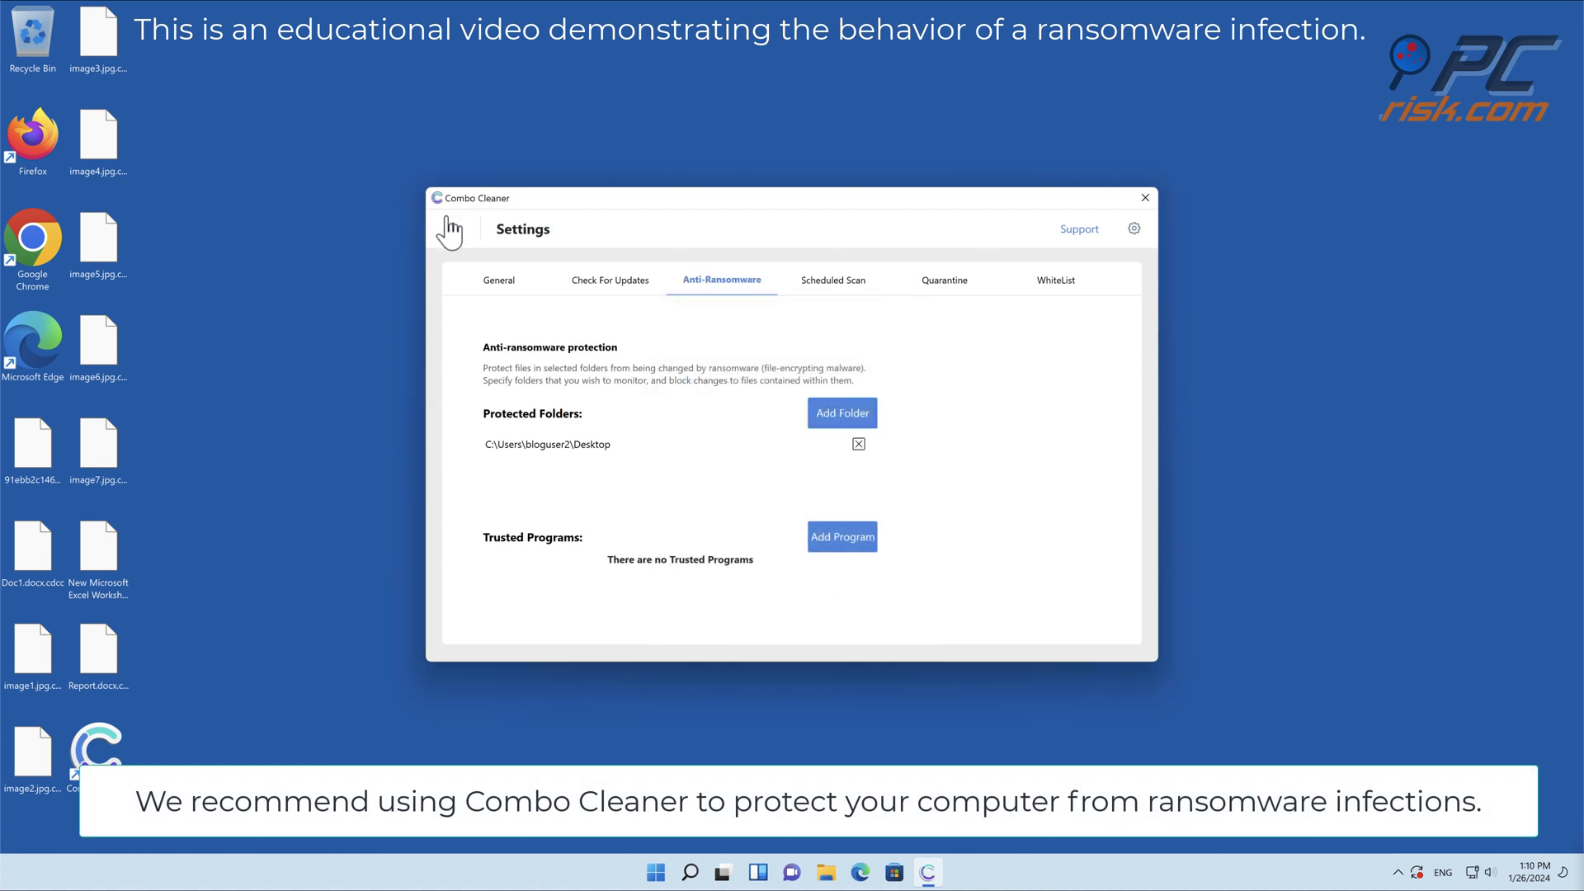
{"action": "left_click", "coordinate": [1143, 197]}
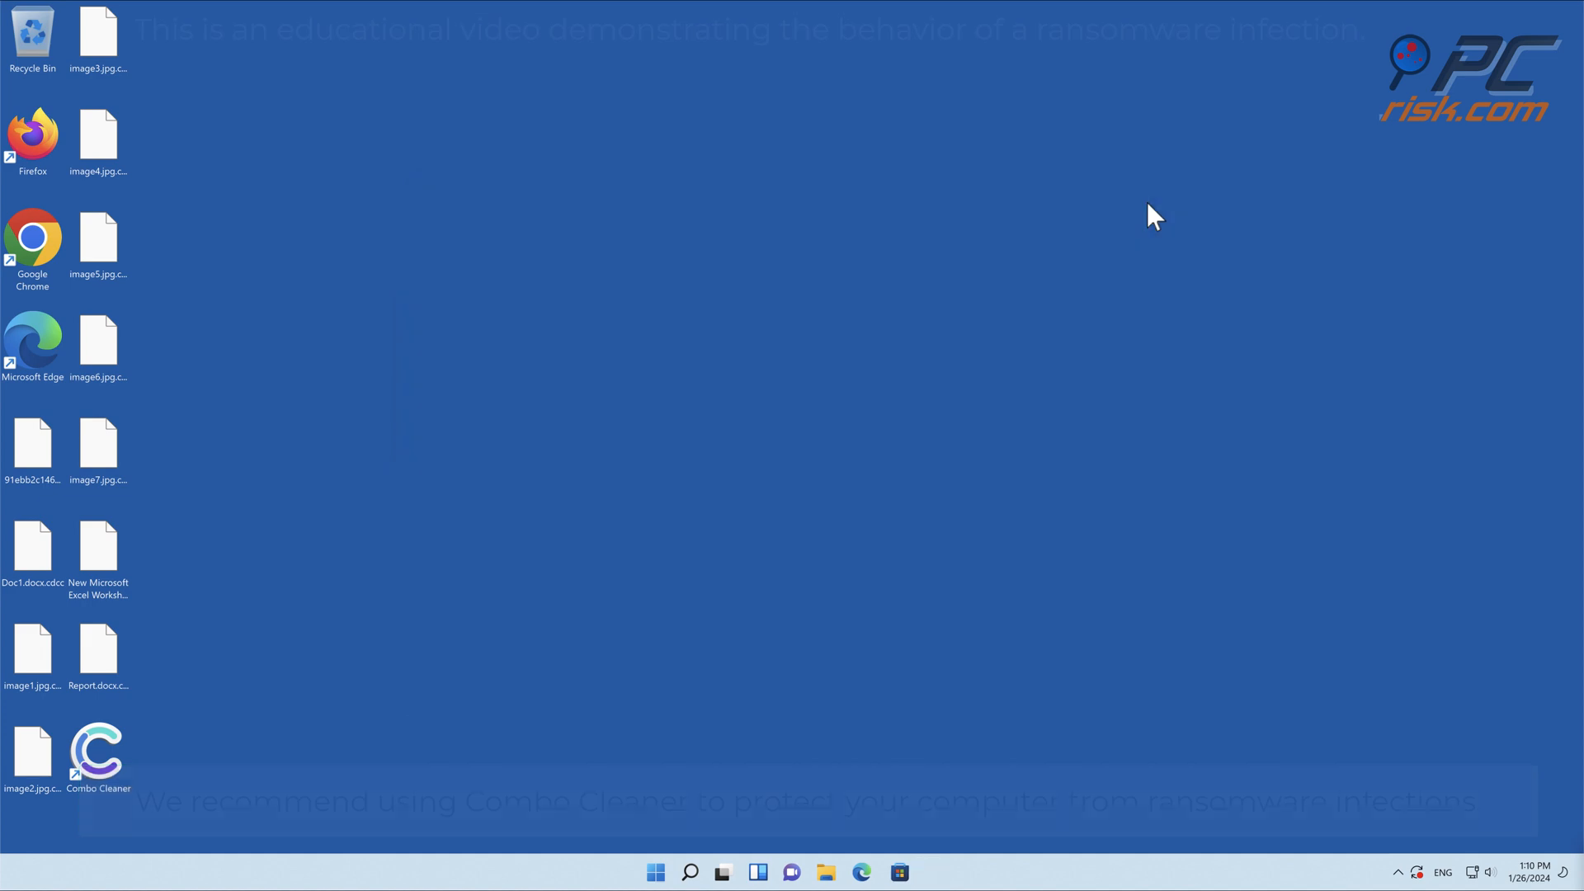